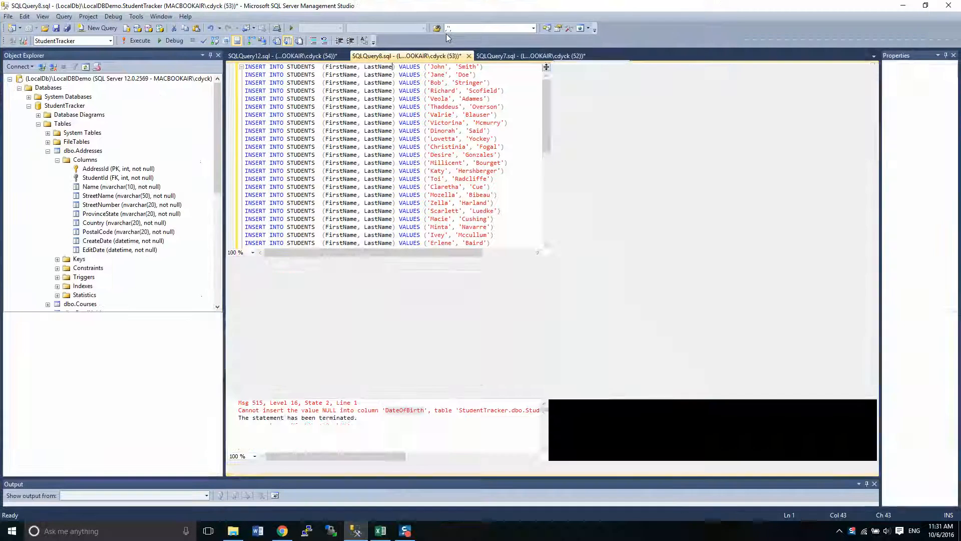
Start a blank query and bring up dbo.Students in the table designer.
left_click(140, 40)
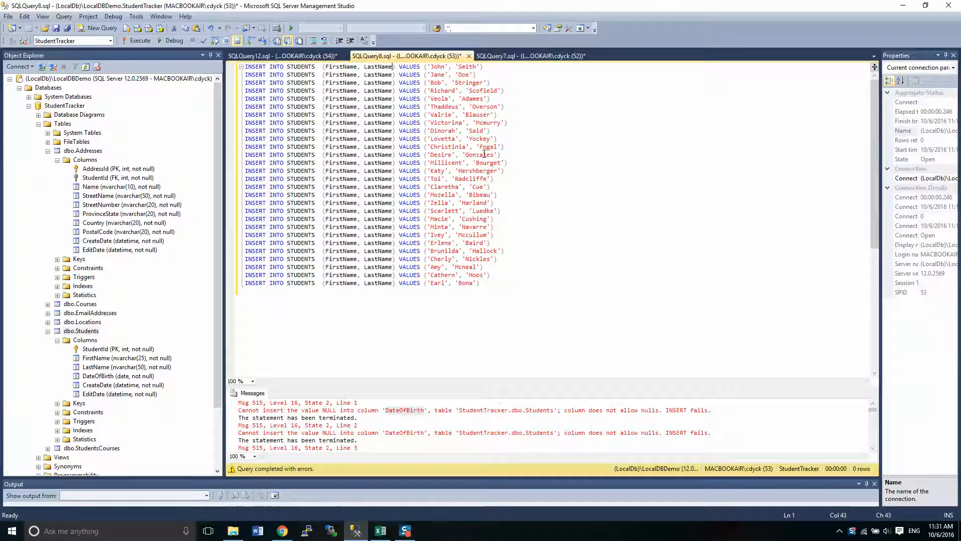
mouse_move(459, 385)
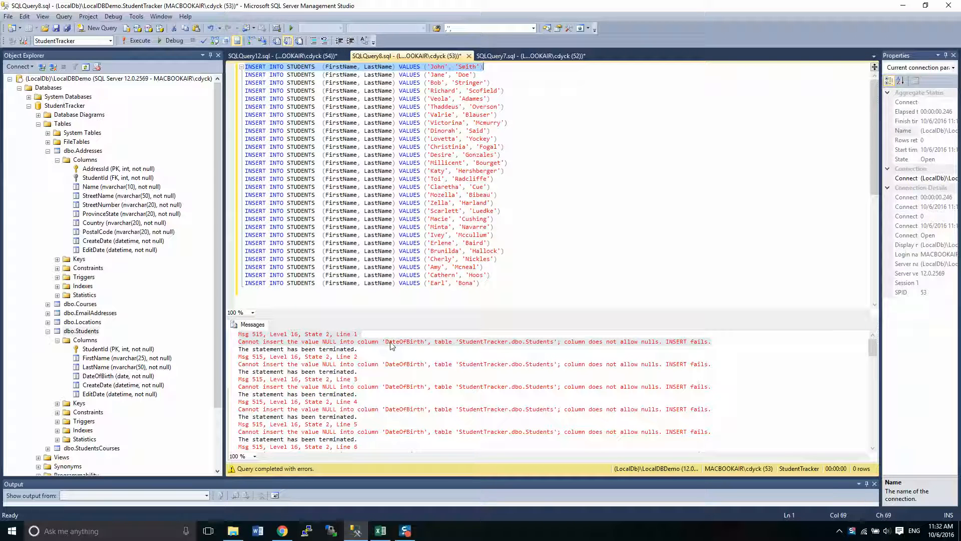
mouse_move(411, 348)
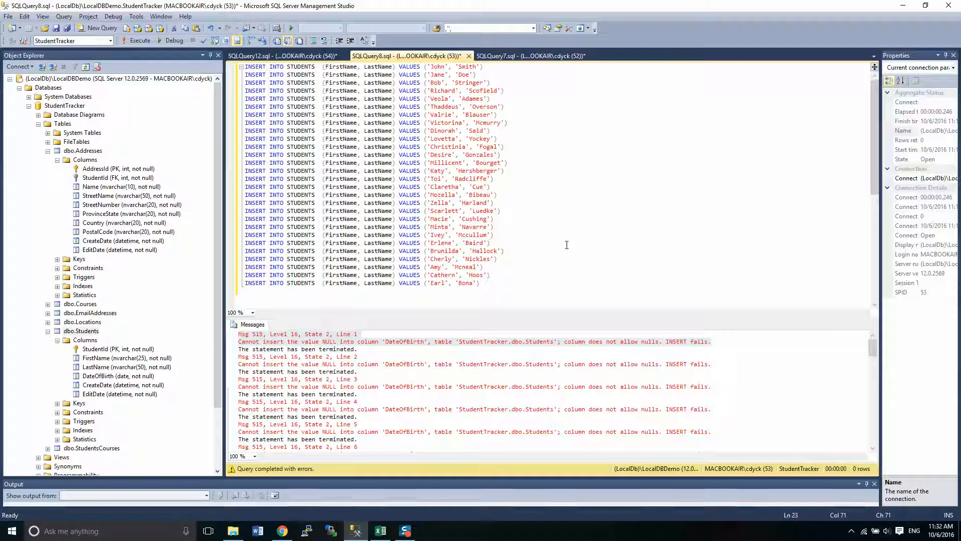
mouse_move(301, 320)
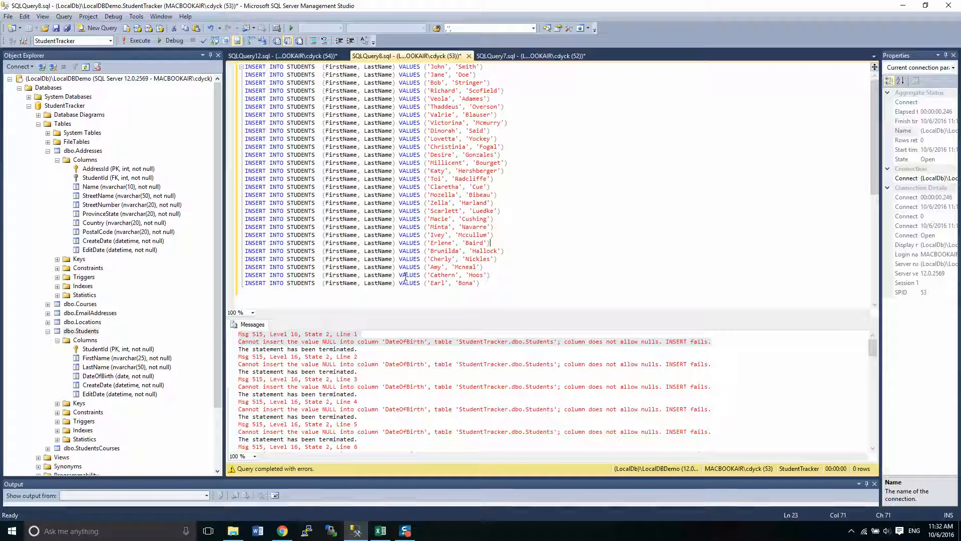
mouse_move(379, 226)
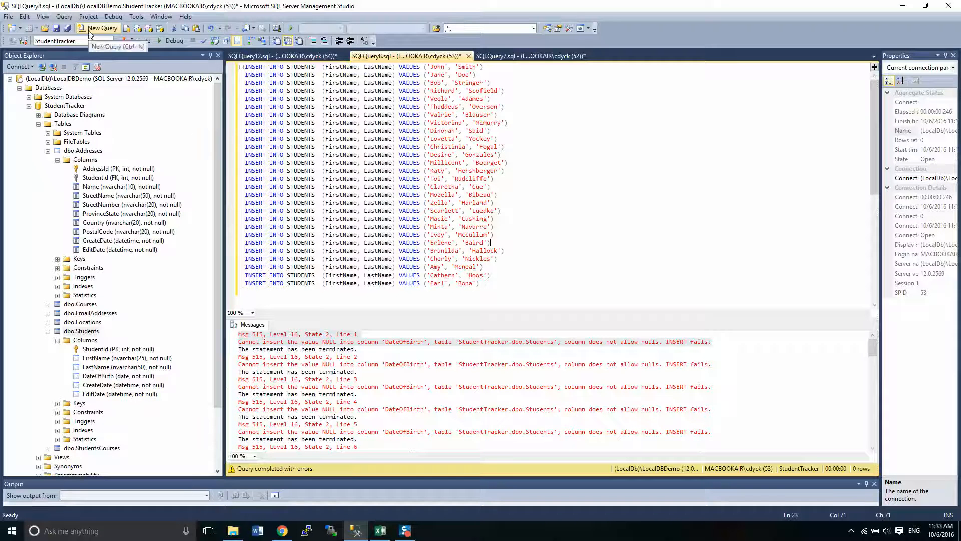
left_click(102, 28)
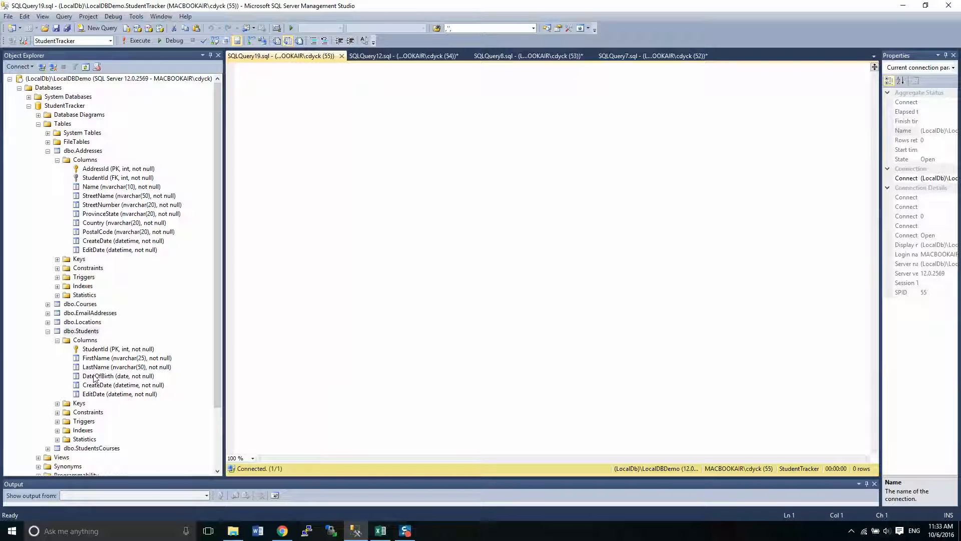
left_click(81, 331)
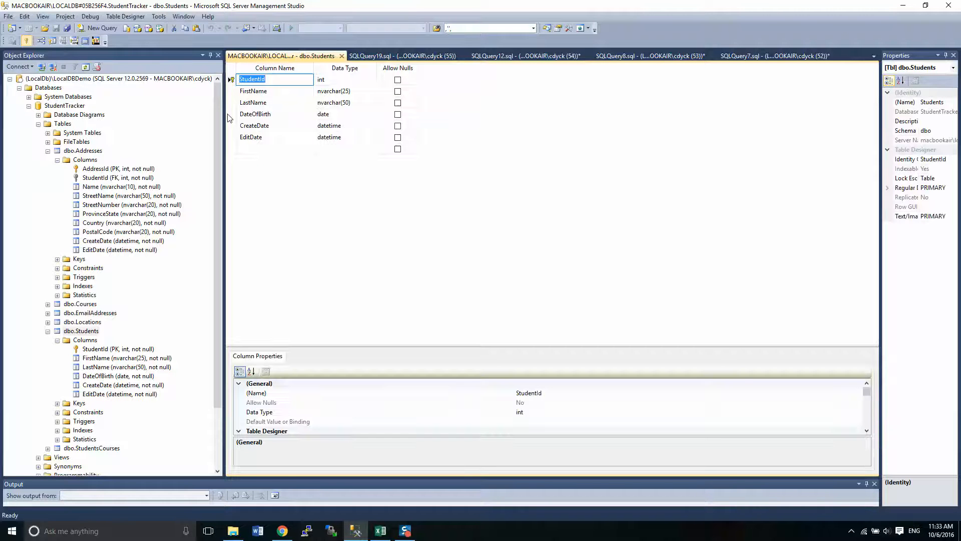
Give DateOfBirth a Default Value or Binding of '1900-01-01' and save the design.
left_click(256, 114)
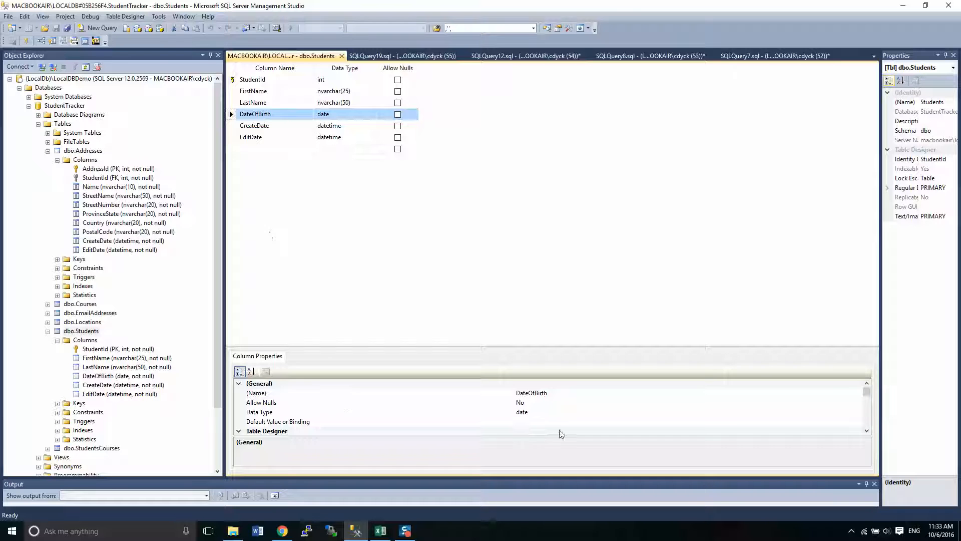
left_click(278, 420)
type("('")
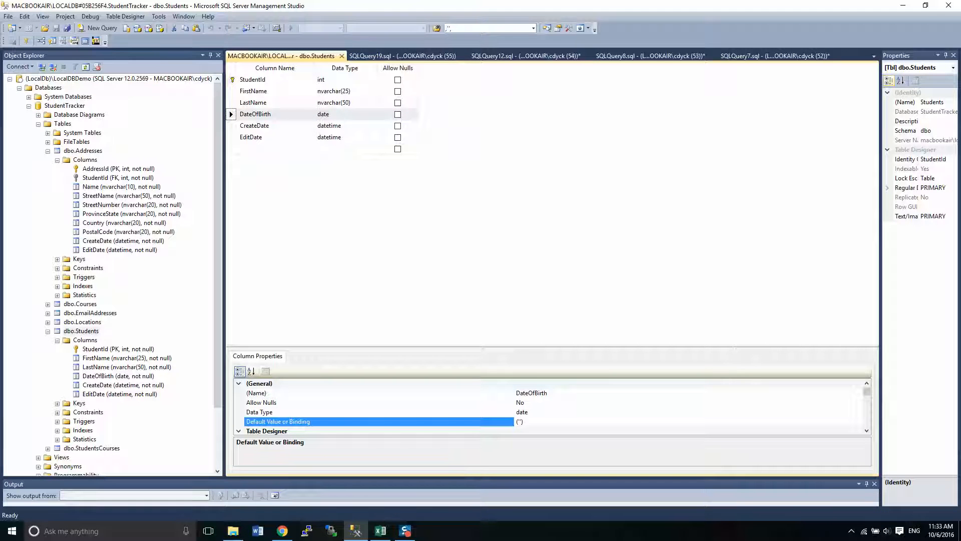
type("1900-")
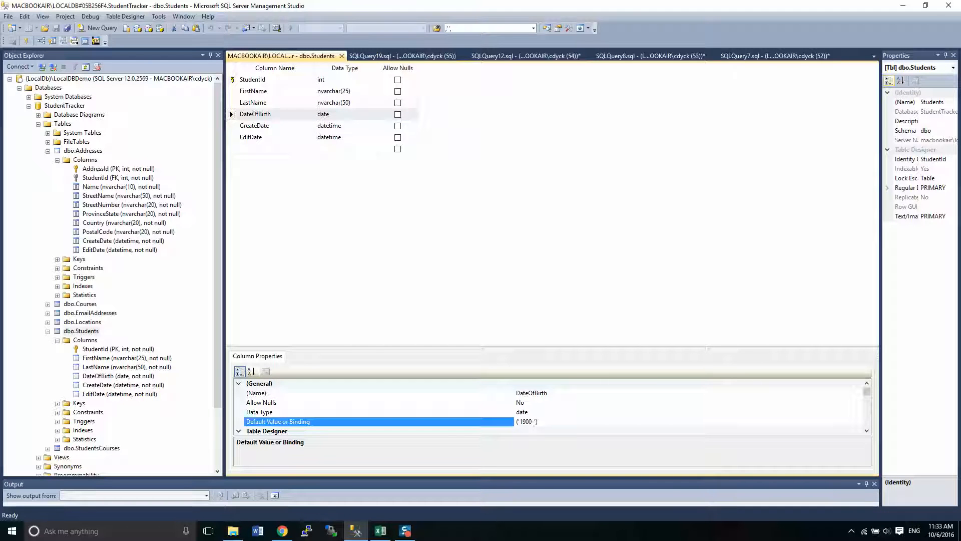
type("010")
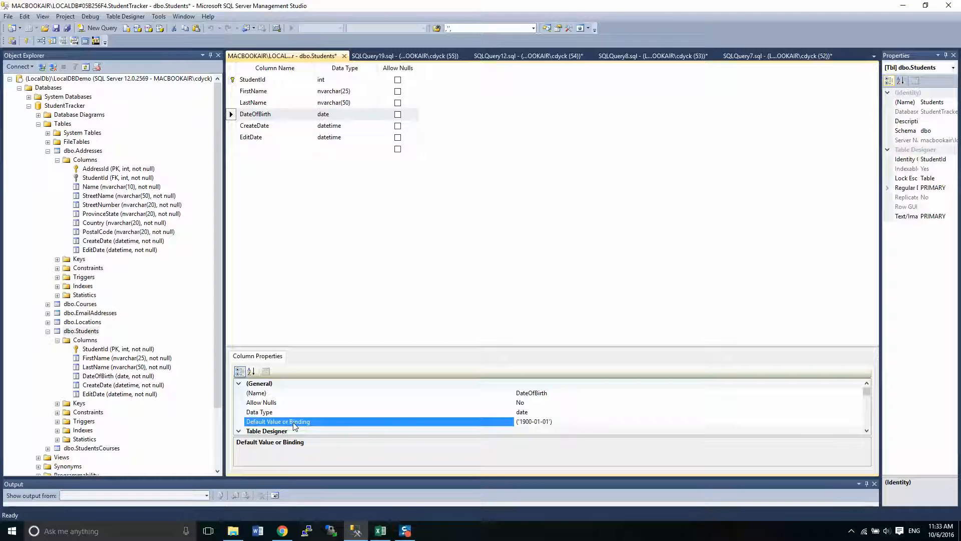
mouse_move(589, 423)
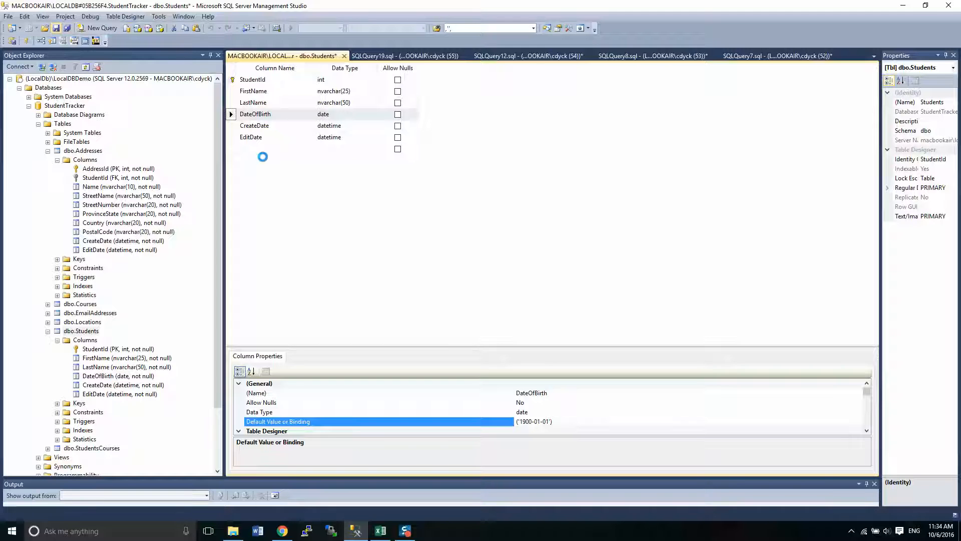
key("Ctrl+S")
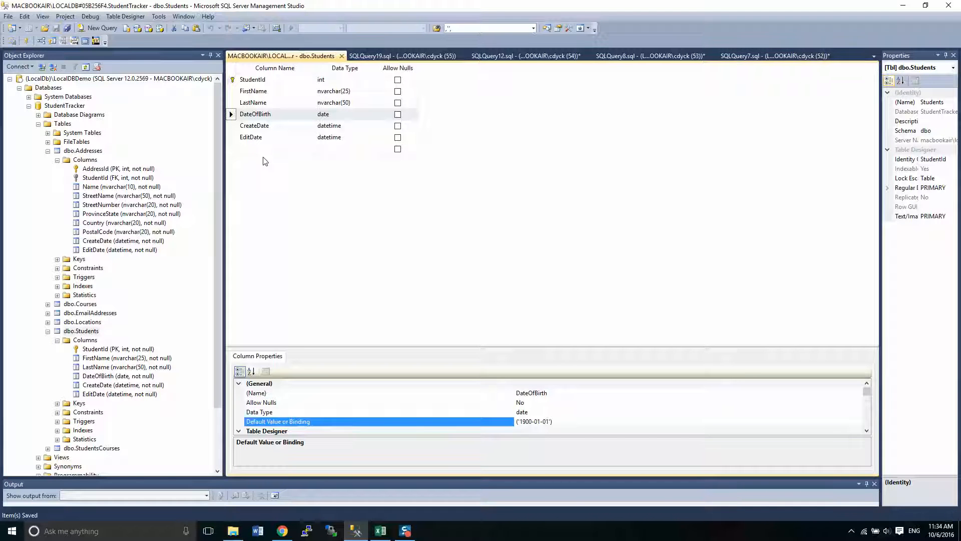
mouse_move(404, 411)
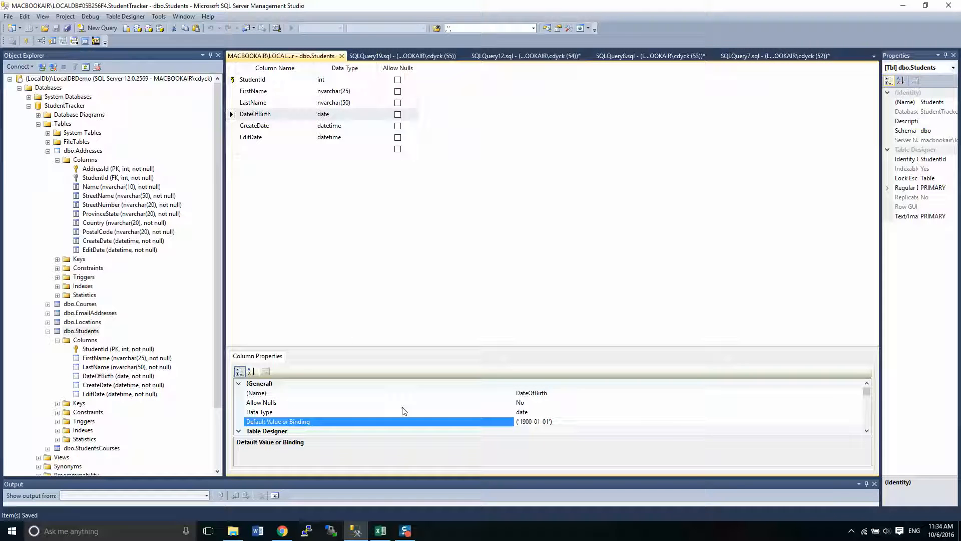
mouse_move(340, 56)
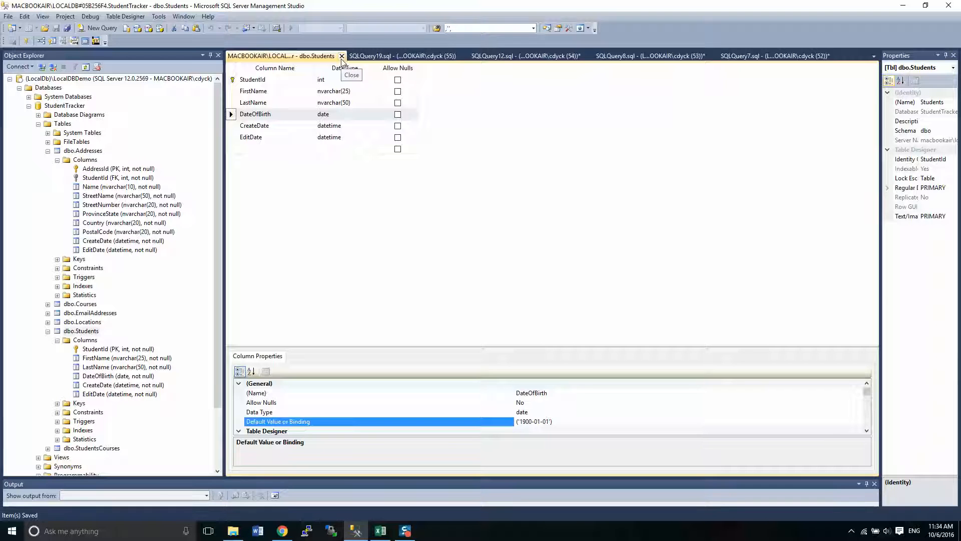
Close the designer and script dbo.Students as CREATE, highlighting the DF_Students_DateOfBirth default.
left_click(340, 56)
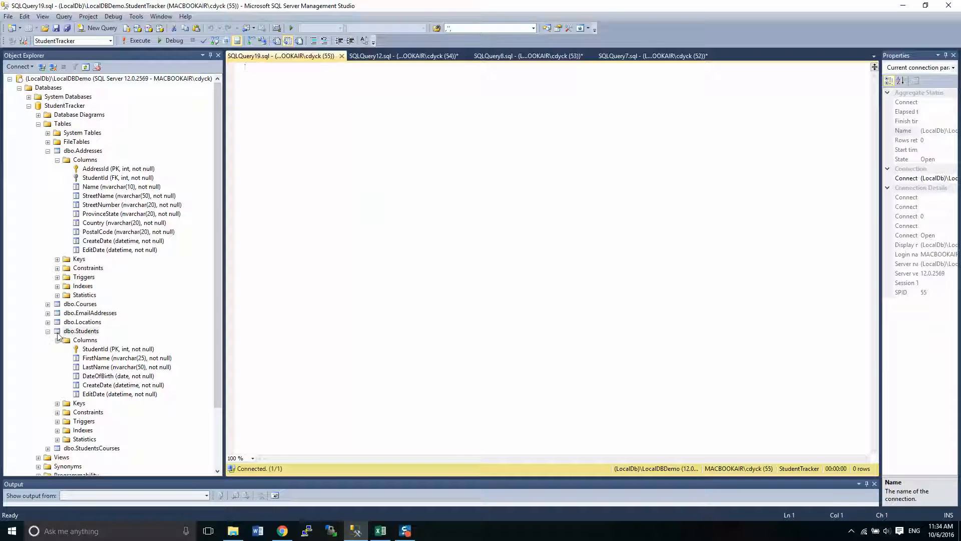
left_click(80, 331)
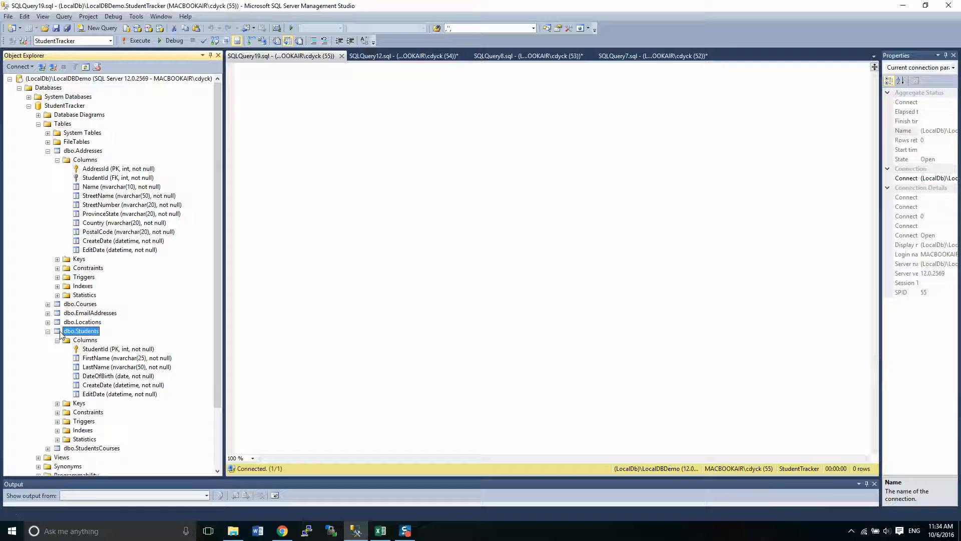
right_click(80, 330)
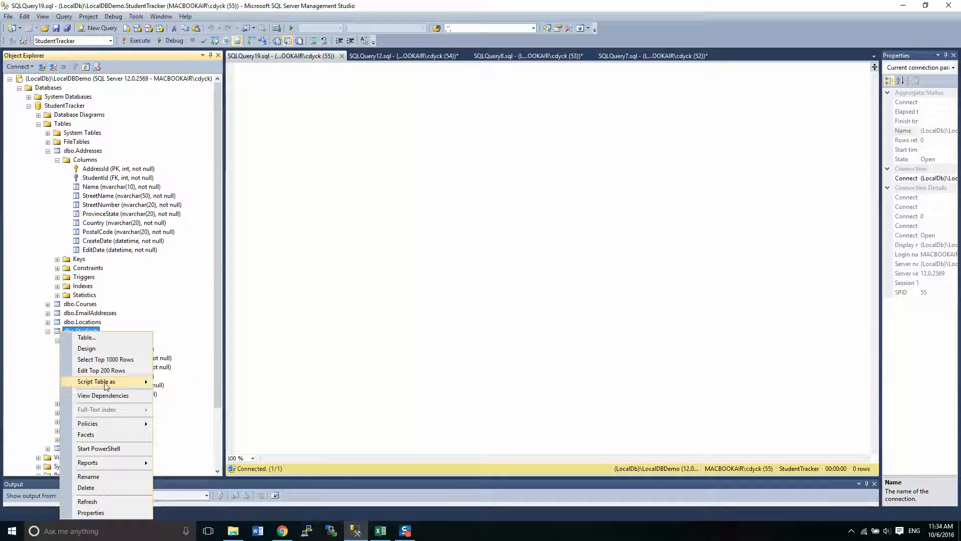
mouse_move(105, 381)
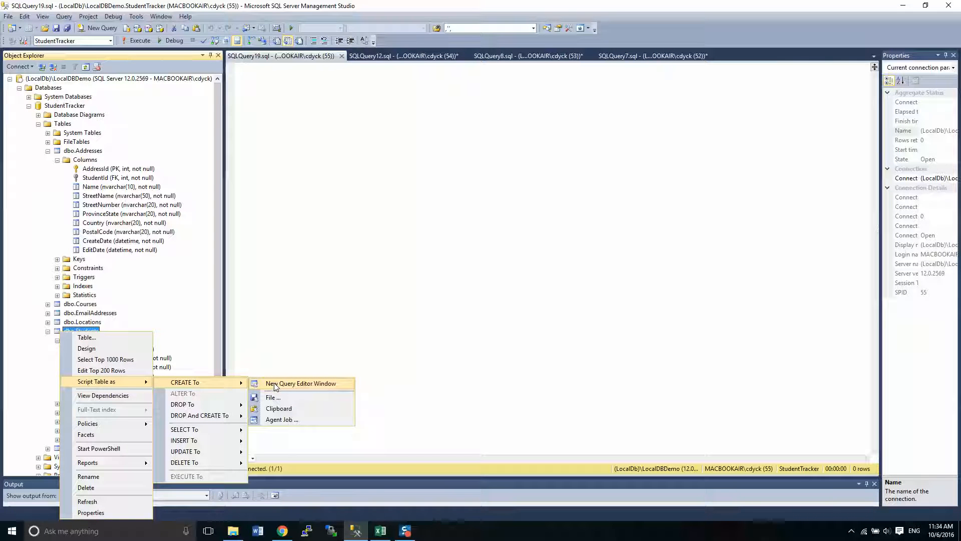
left_click(302, 382)
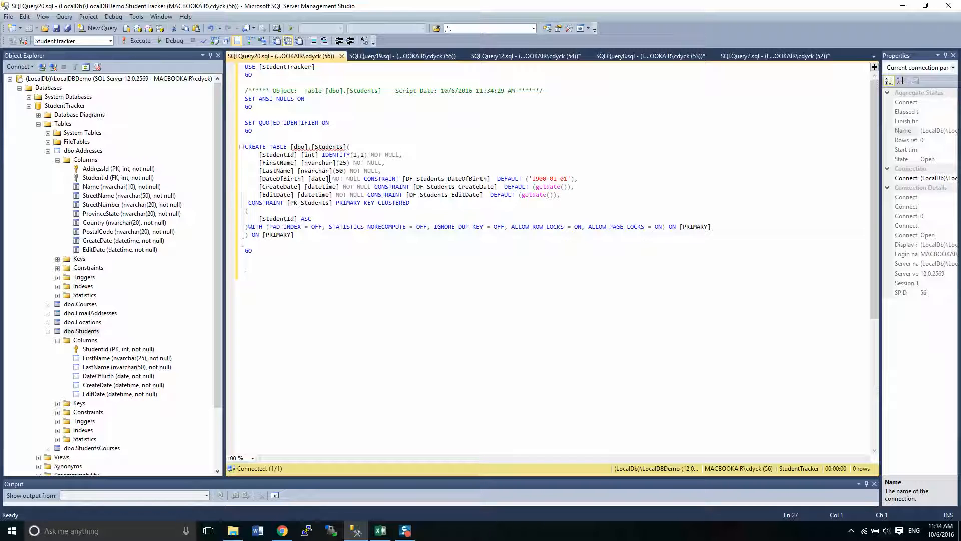
double_click(446, 178)
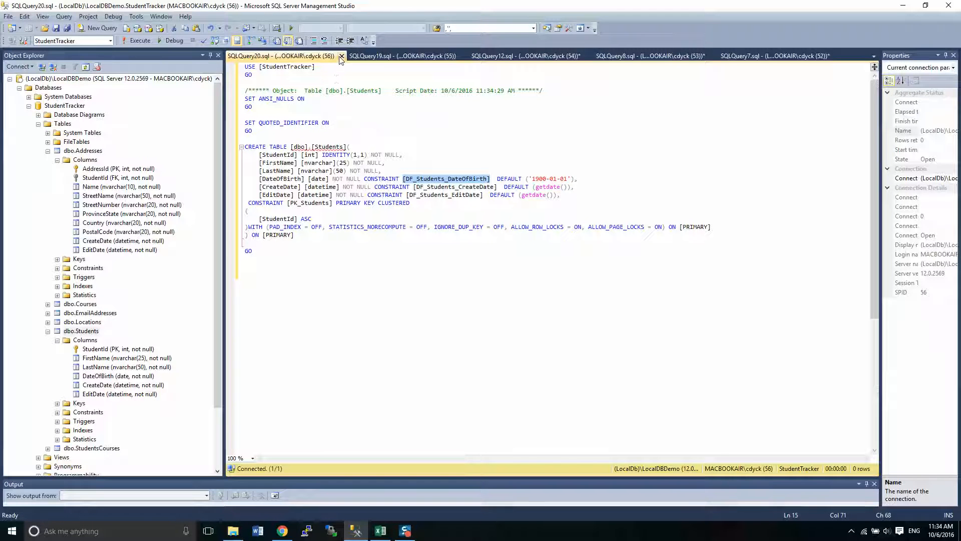
Run ALTER TABLE Students DROP CONSTRAINT [DF_Students_DateOfBirth] in the empty query.
left_click(341, 56)
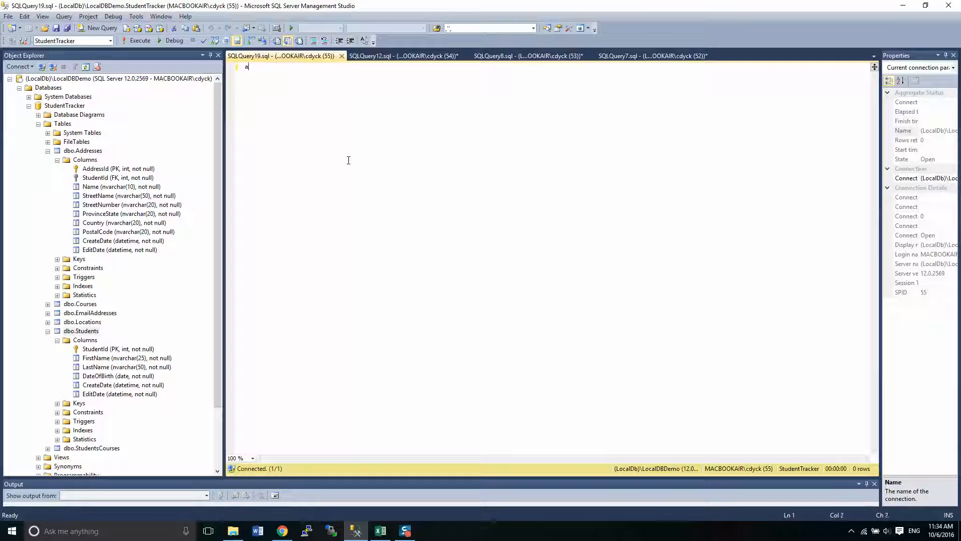
type("lter table")
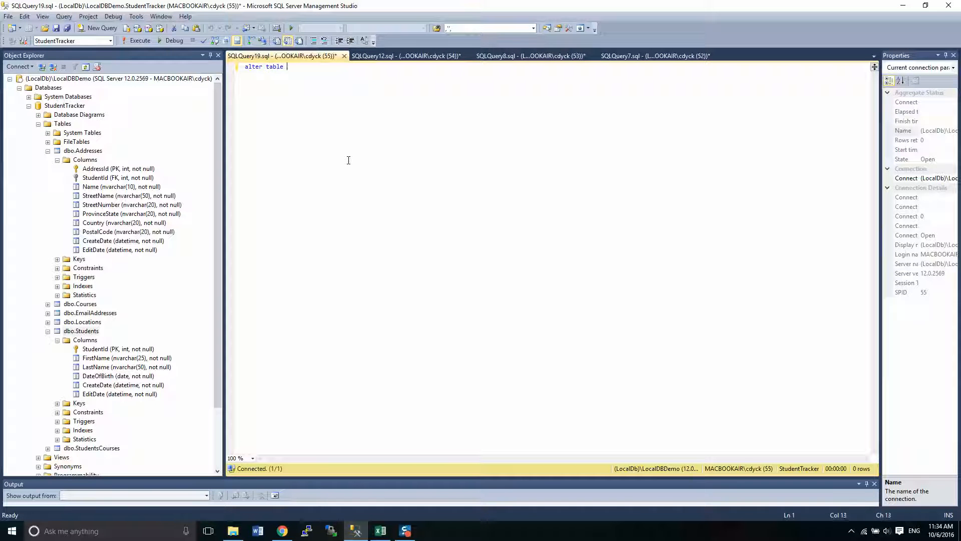
type("Students")
type("drop c")
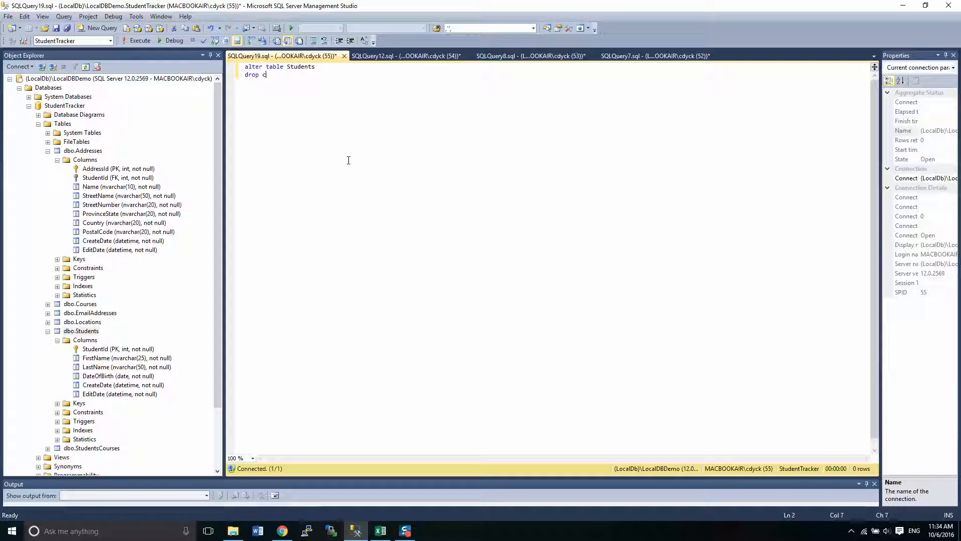
type("onstraint")
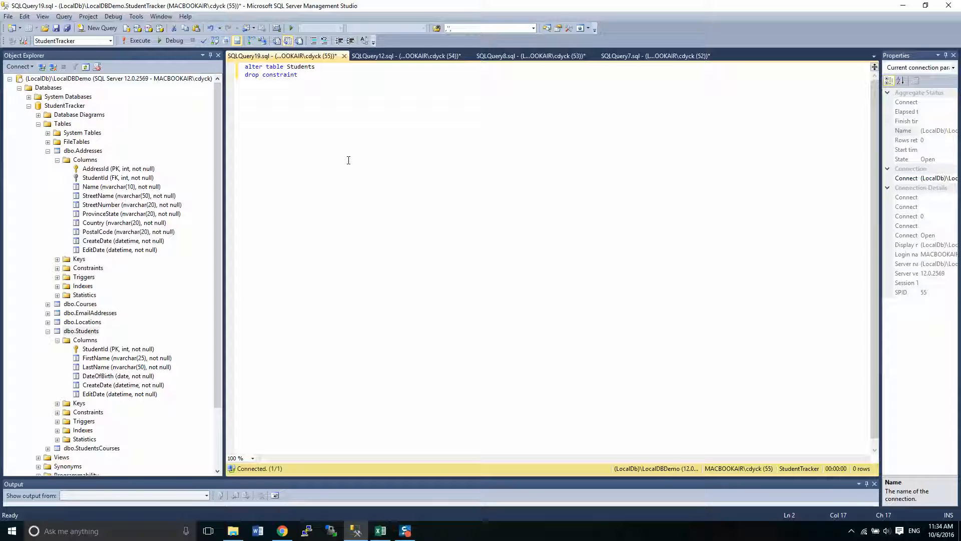
type("[DF_Students_DateOfBirth];")
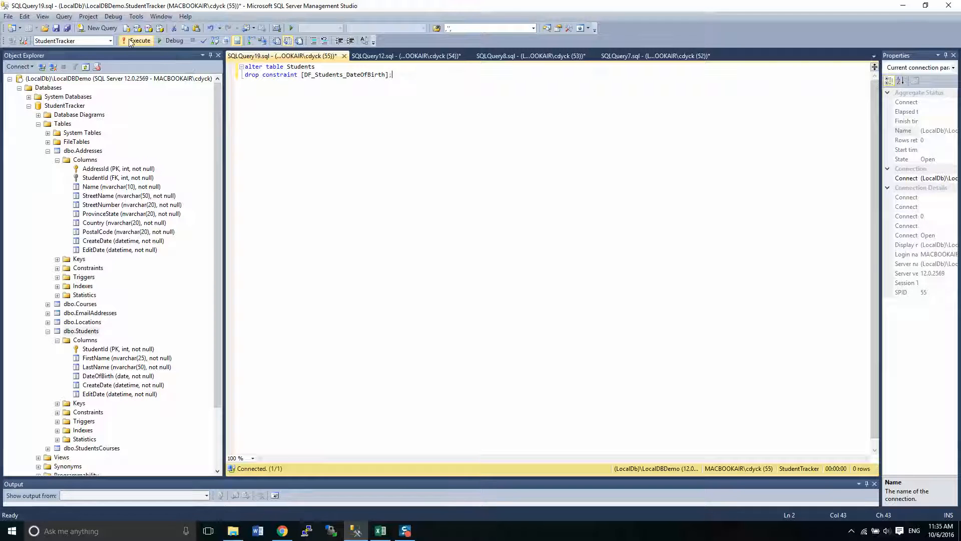
left_click(136, 40)
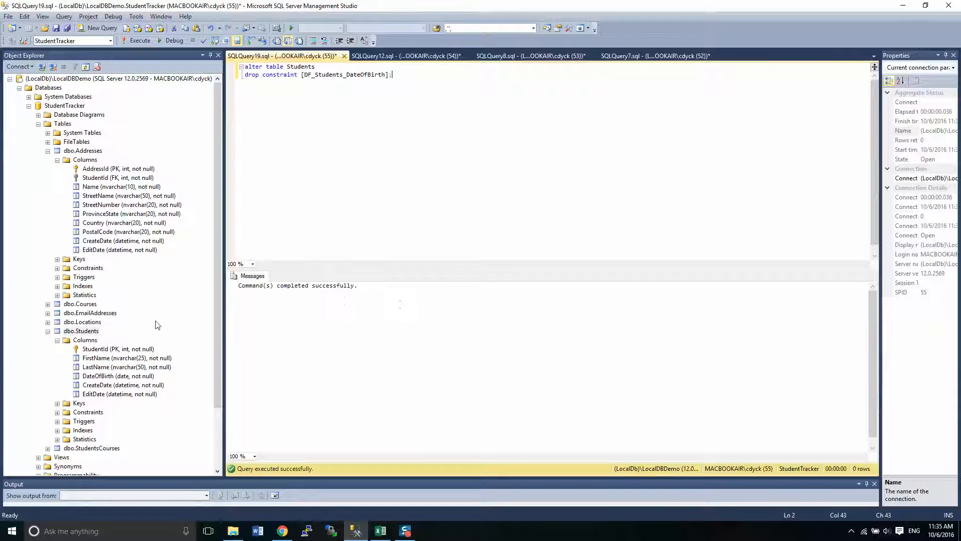
Bring up the Students table's context menu and dismiss it without choosing anything.
right_click(80, 331)
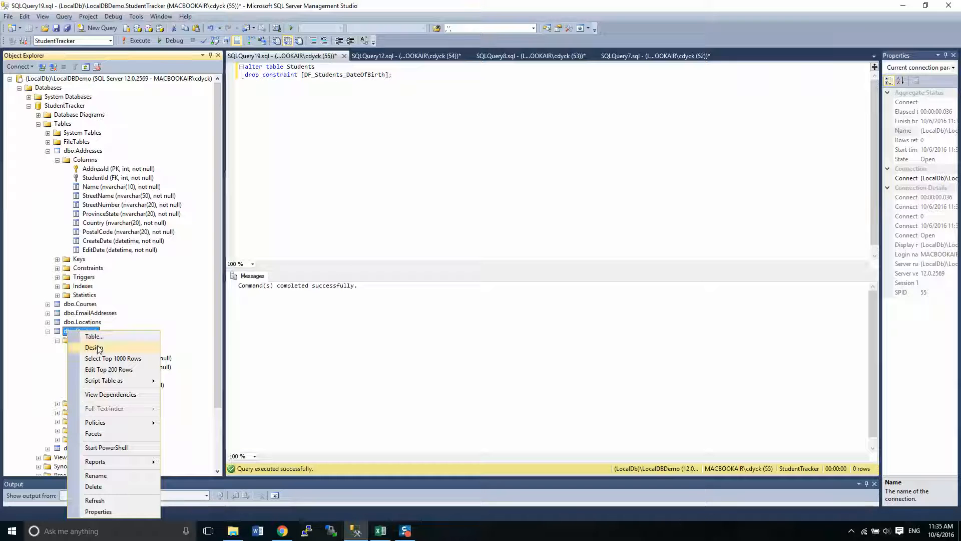
left_click(104, 380)
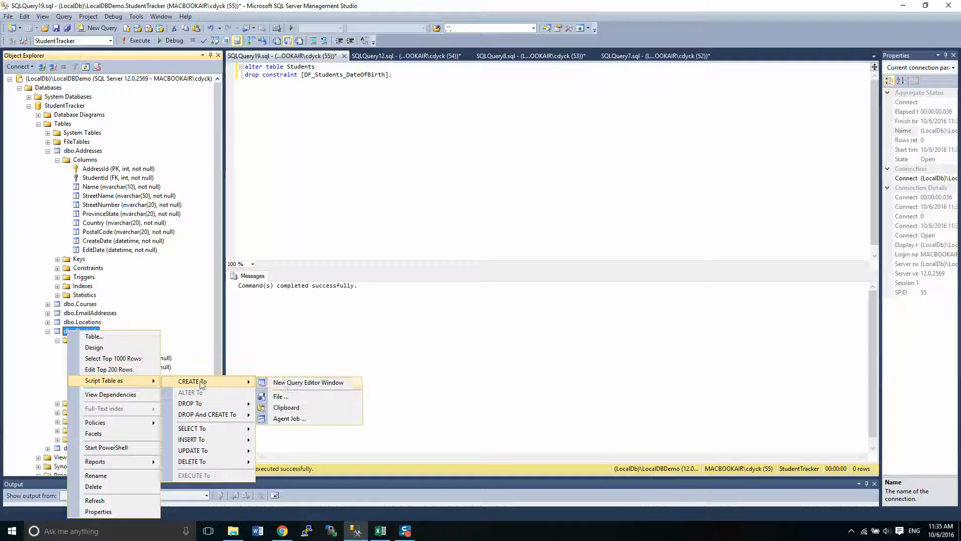
left_click(308, 383)
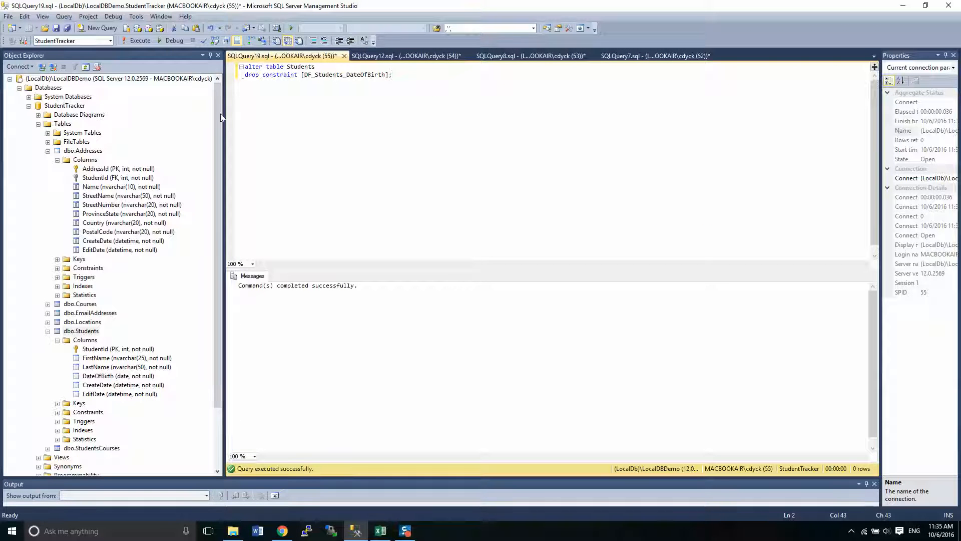
Rewrite the line as add constraint [DF_Students_DateOfBirth] default('1900-01-01') for DateOfBirth.
double_click(251, 74)
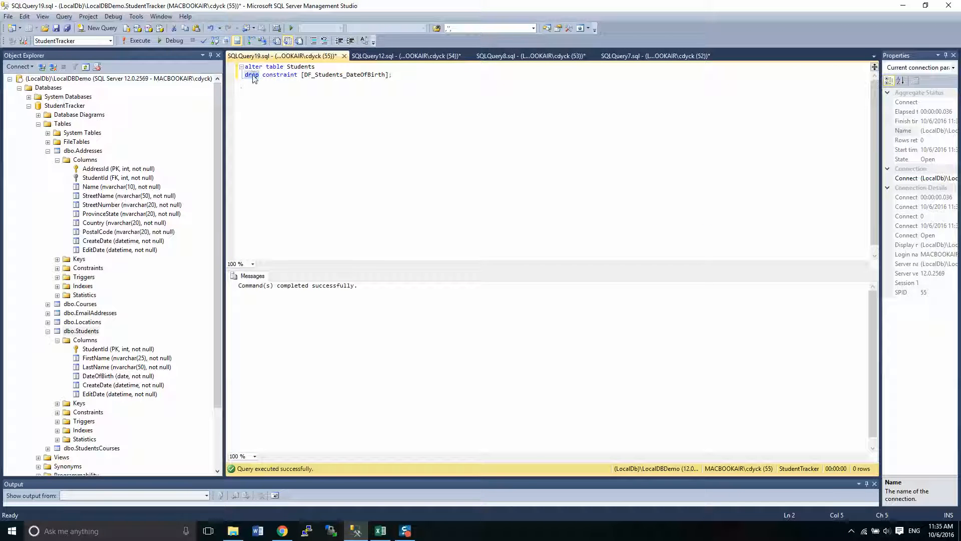
type("add")
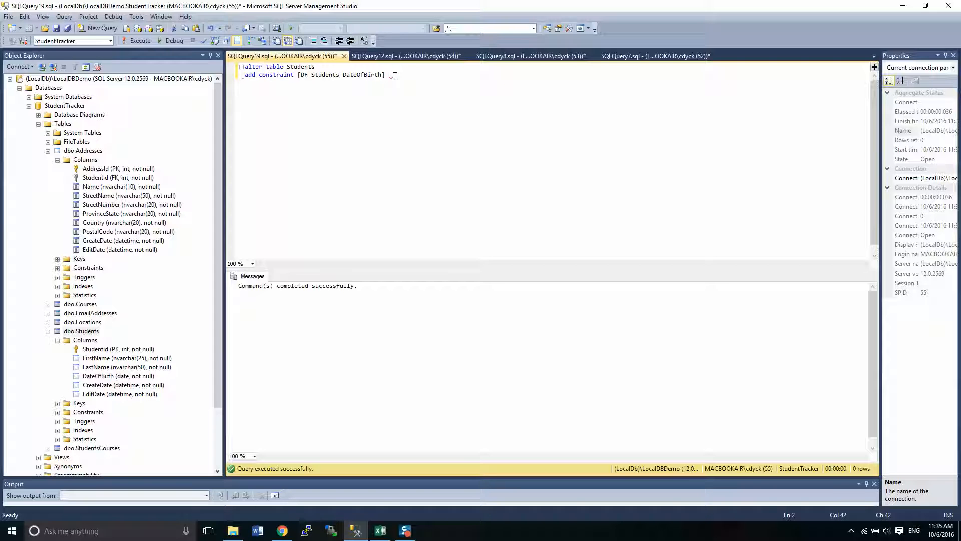
type("defa")
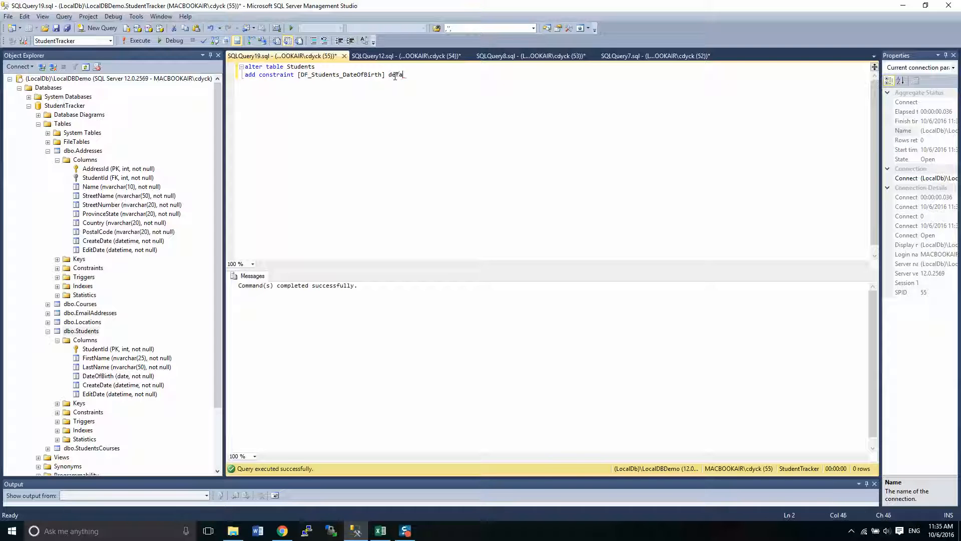
type("ult('")
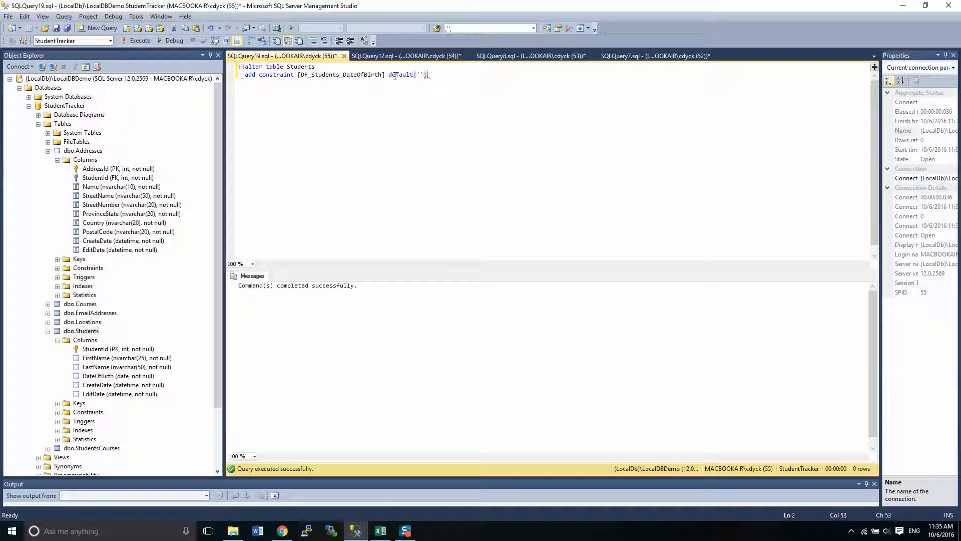
type("1900")
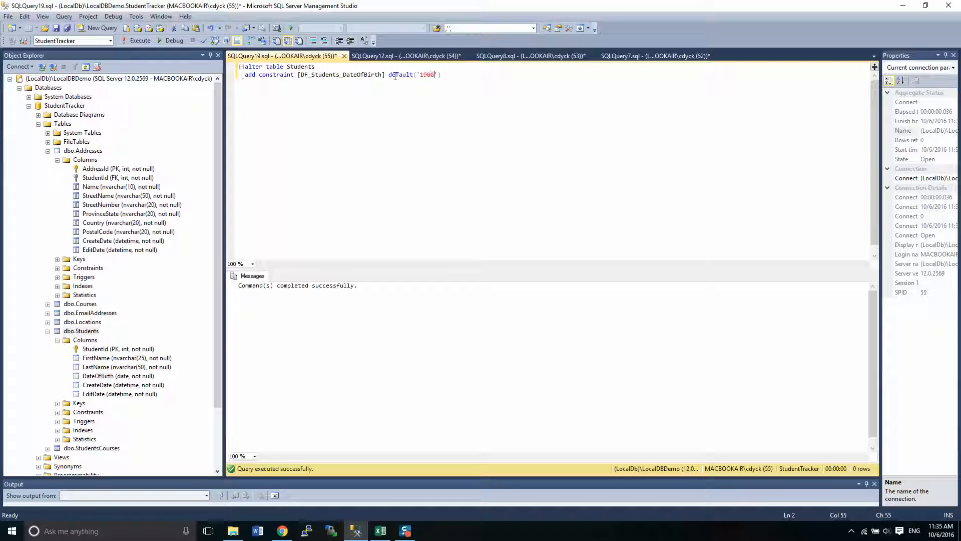
type("-01")
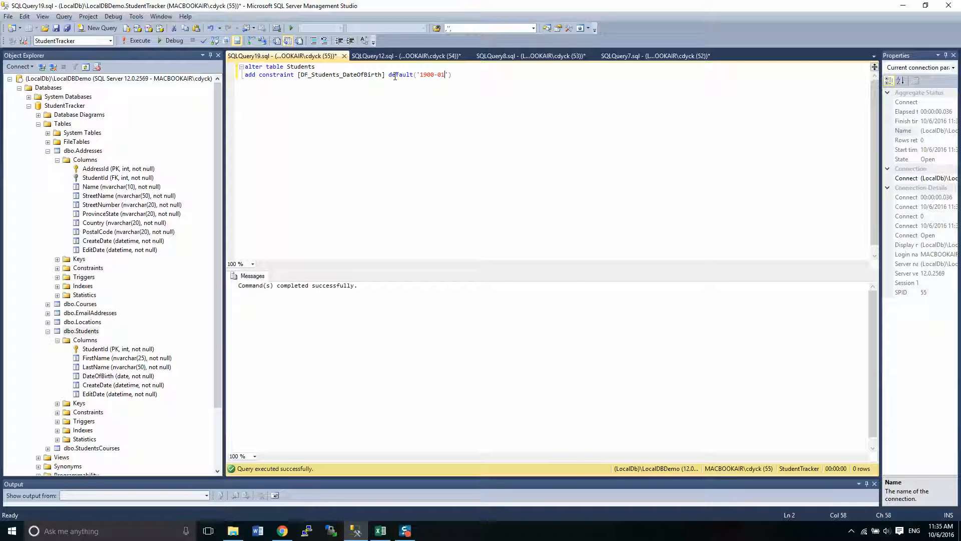
type("-01")
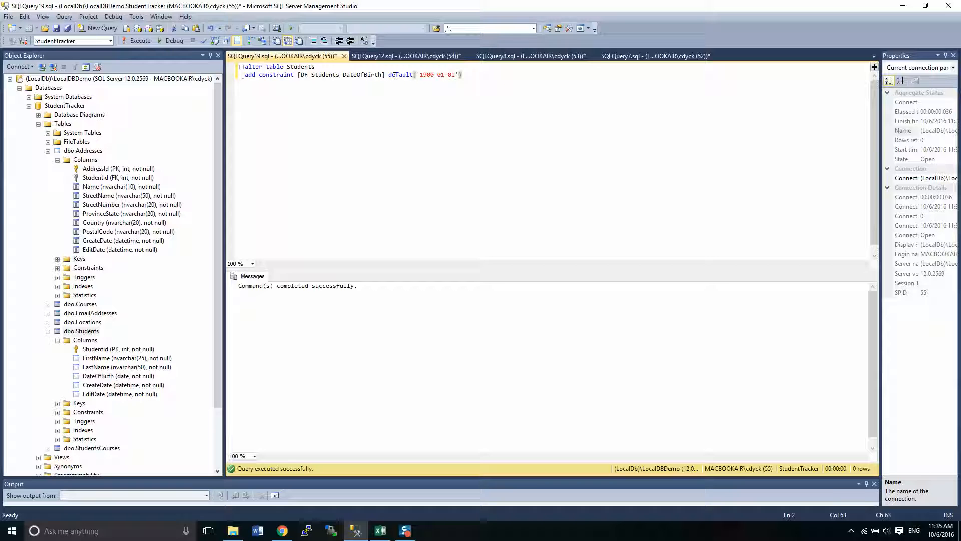
type("for")
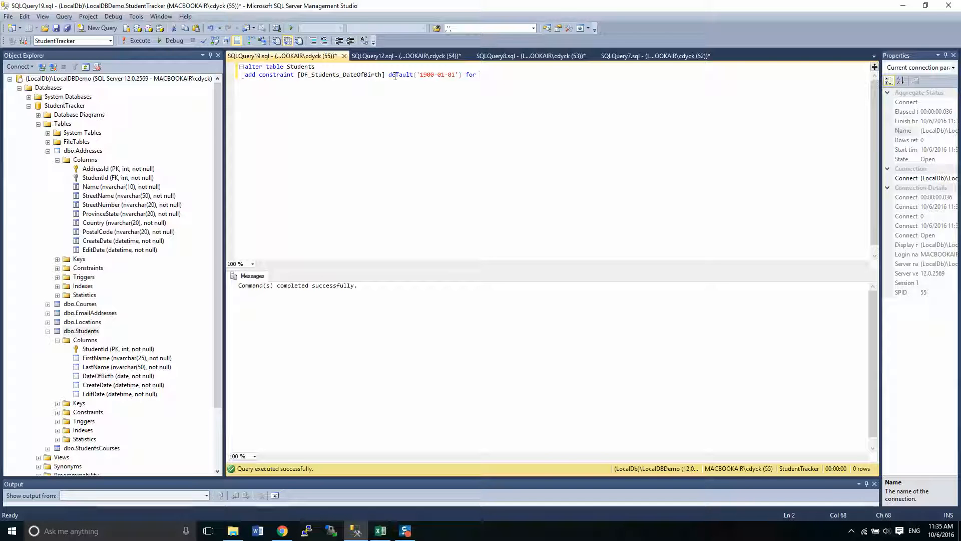
type("DateOfBirt")
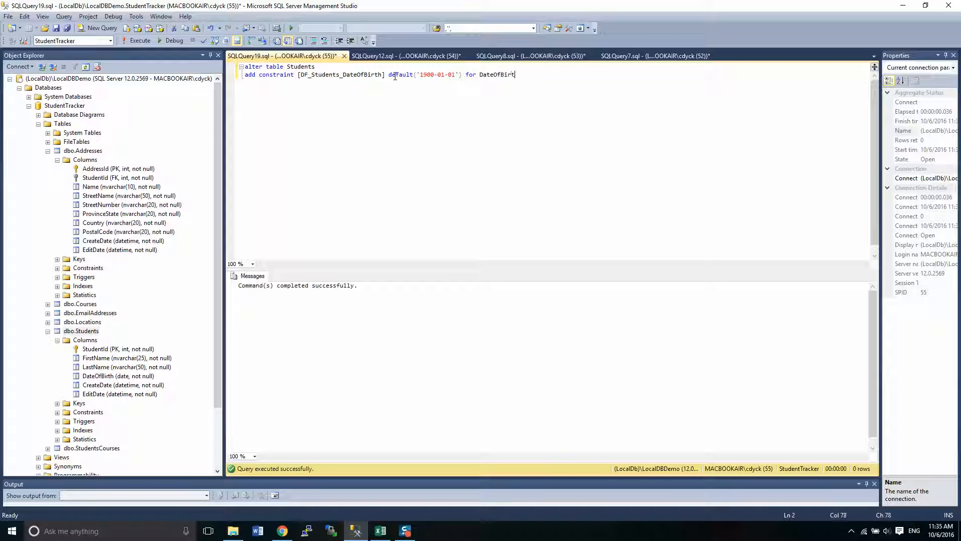
double_click(497, 74)
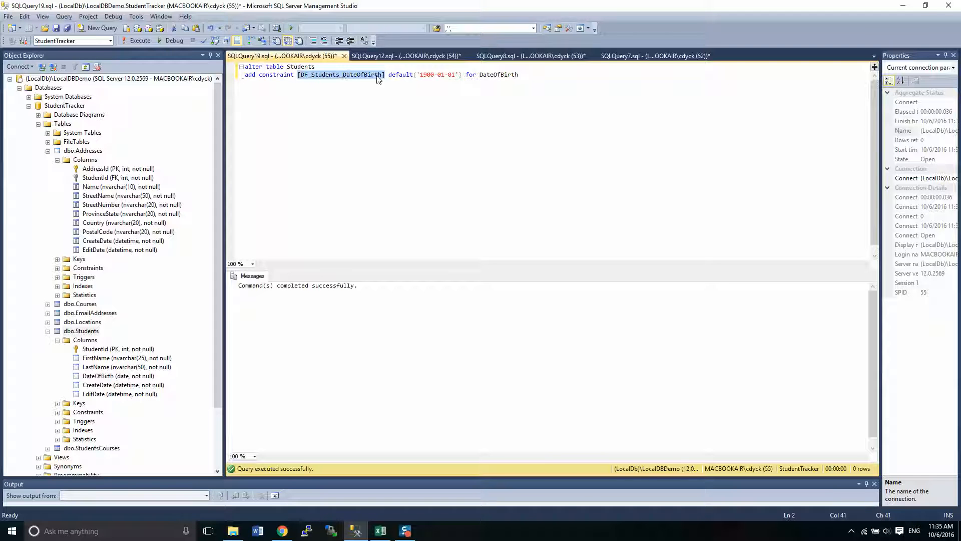
mouse_move(441, 80)
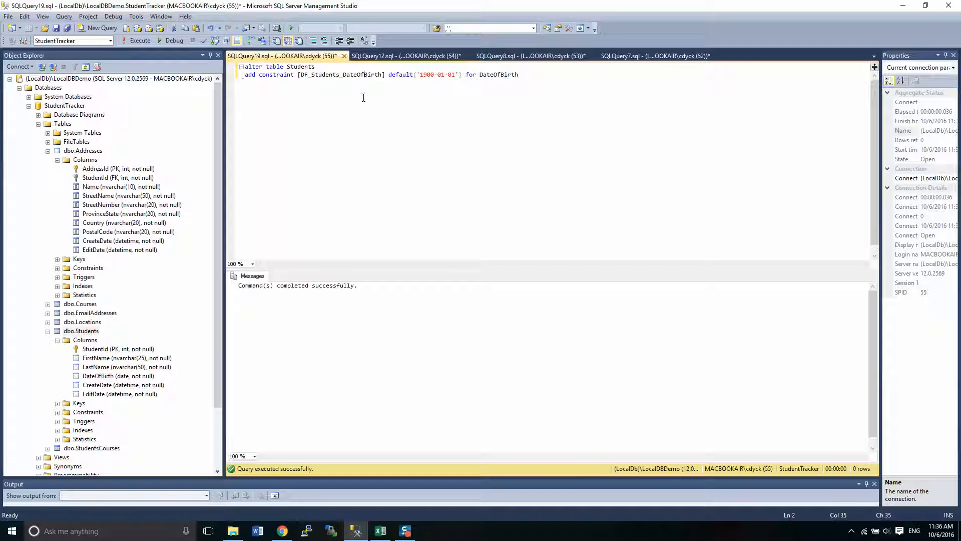
Run the ADD CONSTRAINT query and refresh dbo.Students in Object Explorer.
left_click(138, 40)
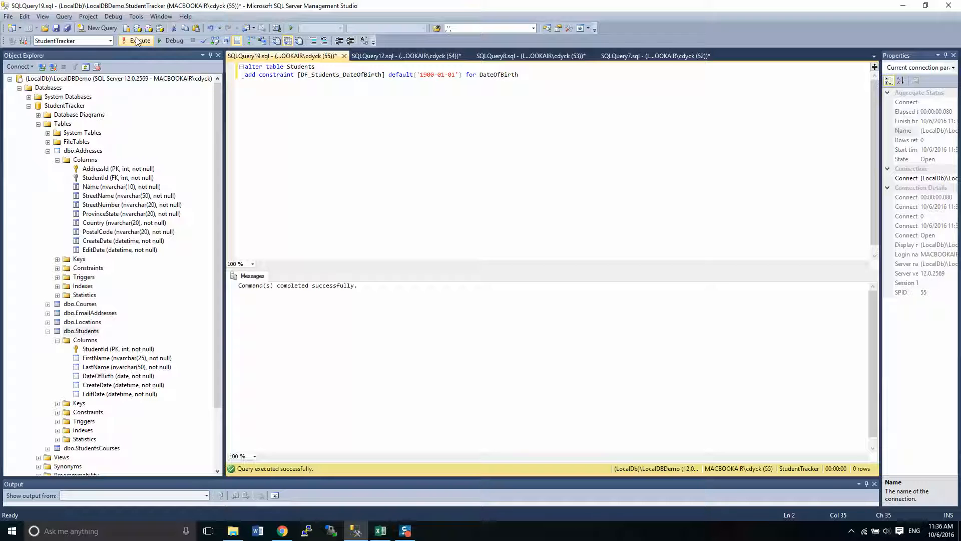
mouse_move(204, 341)
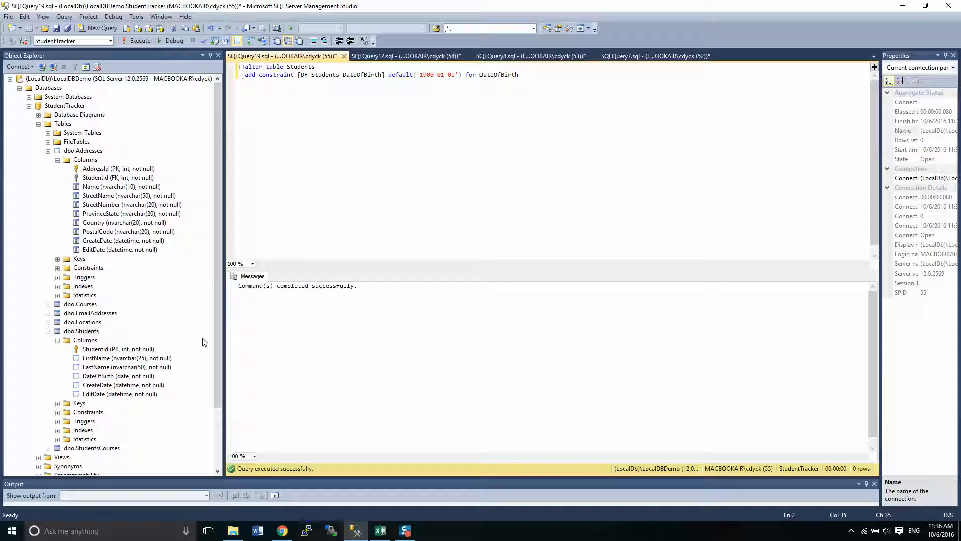
right_click(80, 331)
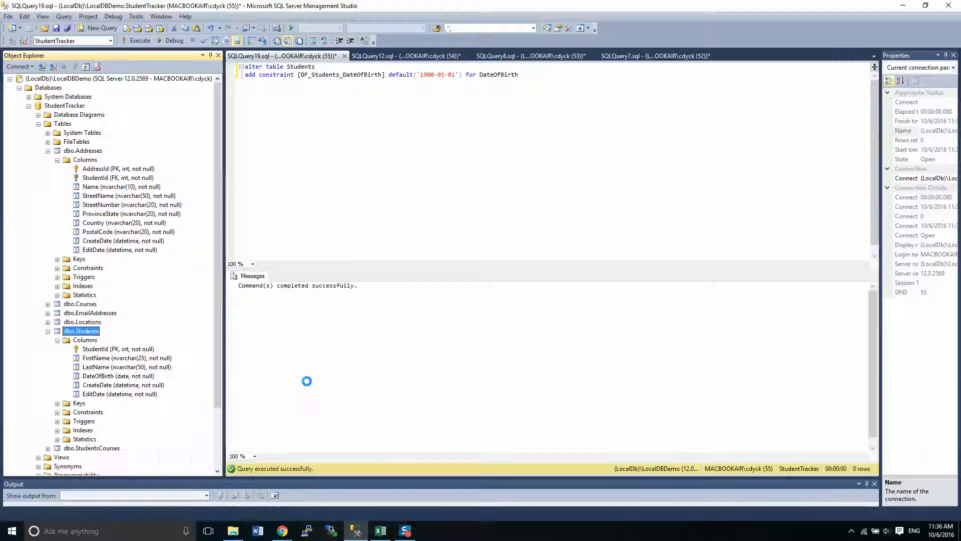
left_click(94, 28)
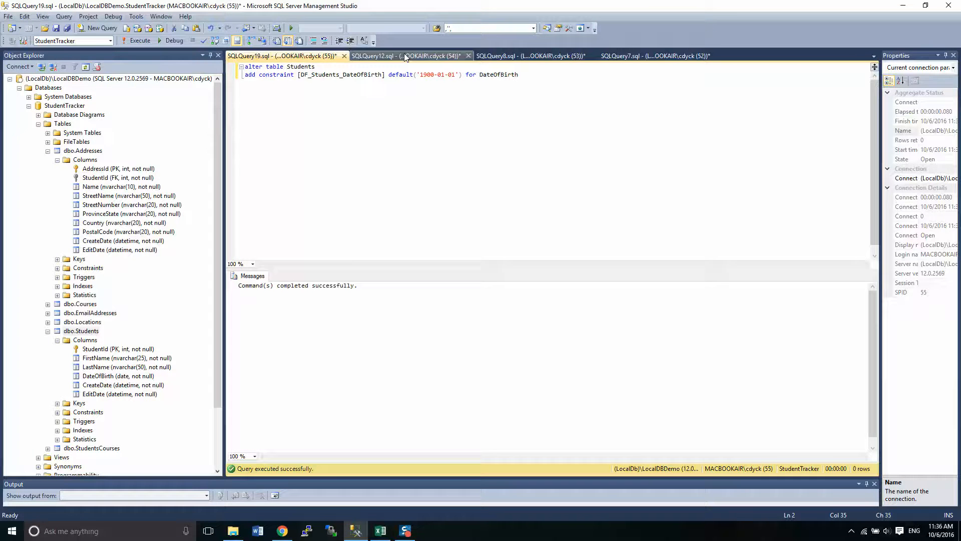
Run the SQLQuery8.sql name-only INSERT INTO STUDENTS script successfully.
left_click(498, 56)
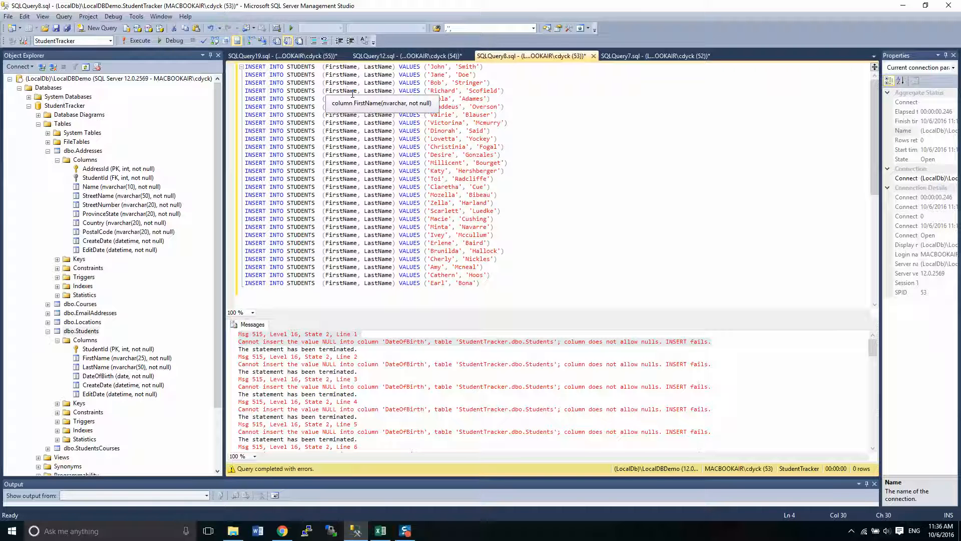
mouse_move(132, 41)
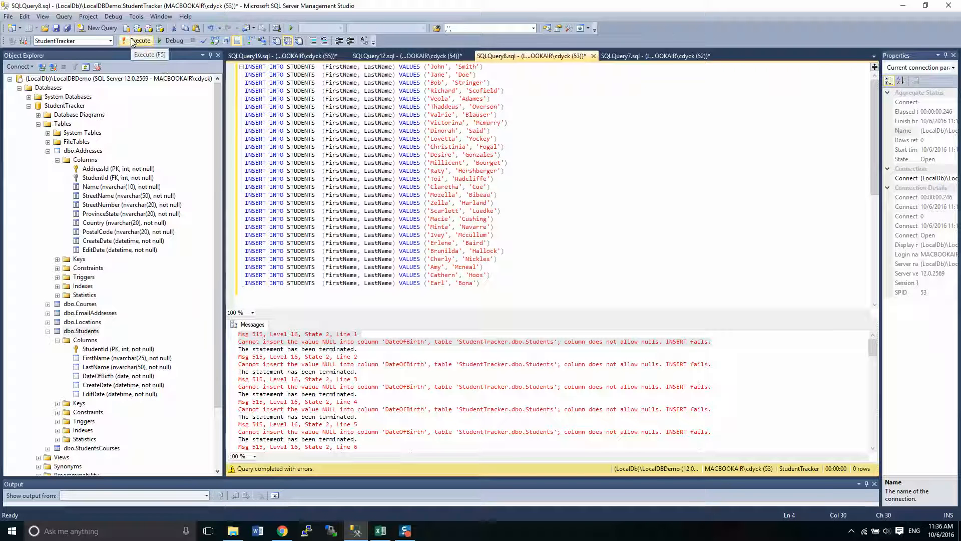
left_click(134, 40)
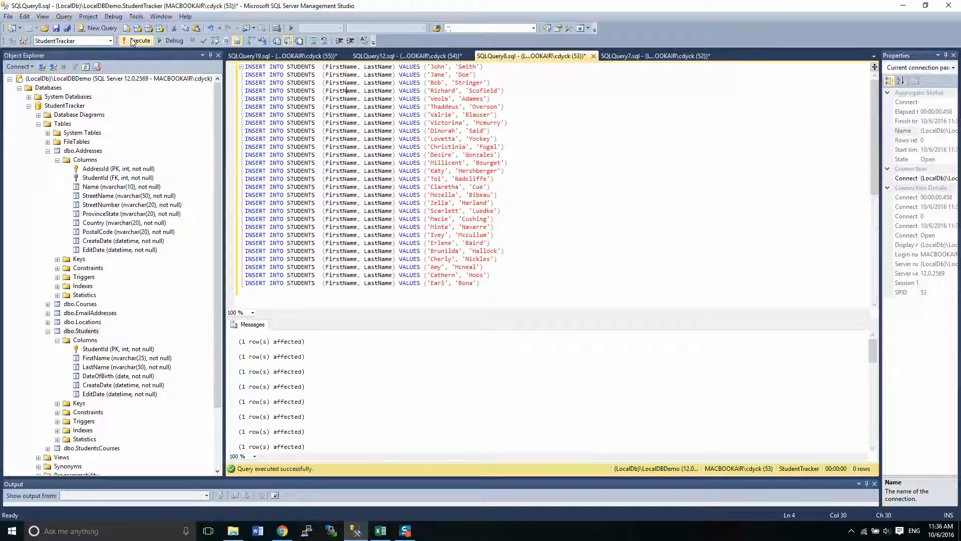
left_click(81, 330)
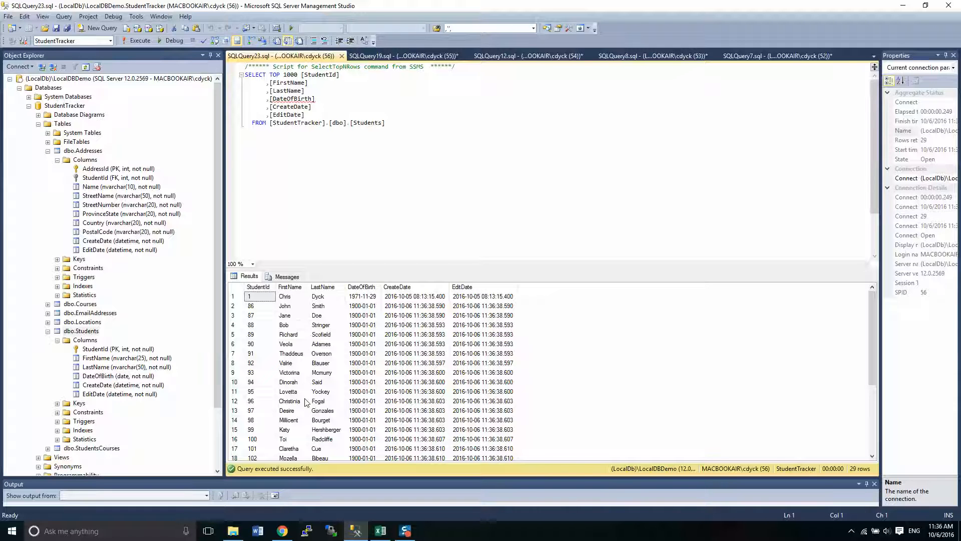
mouse_move(299, 312)
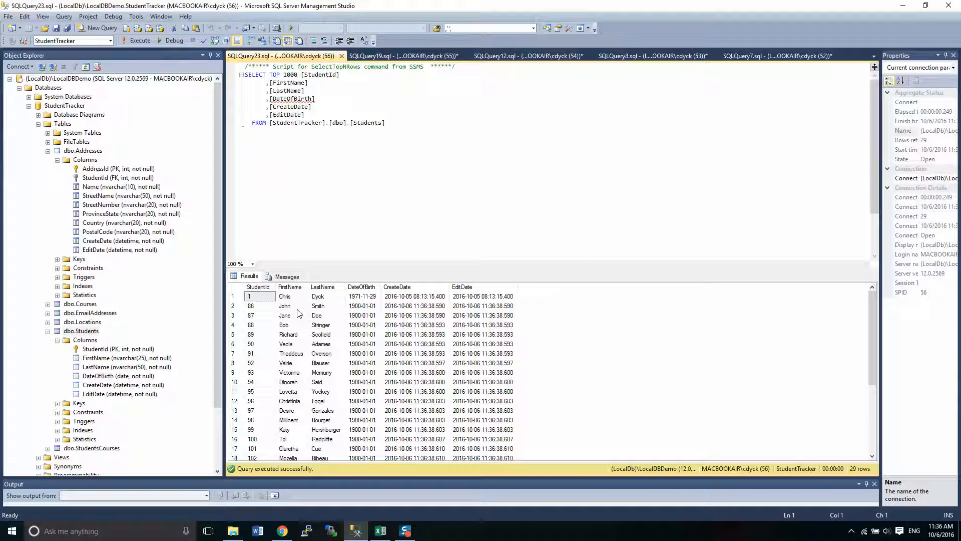